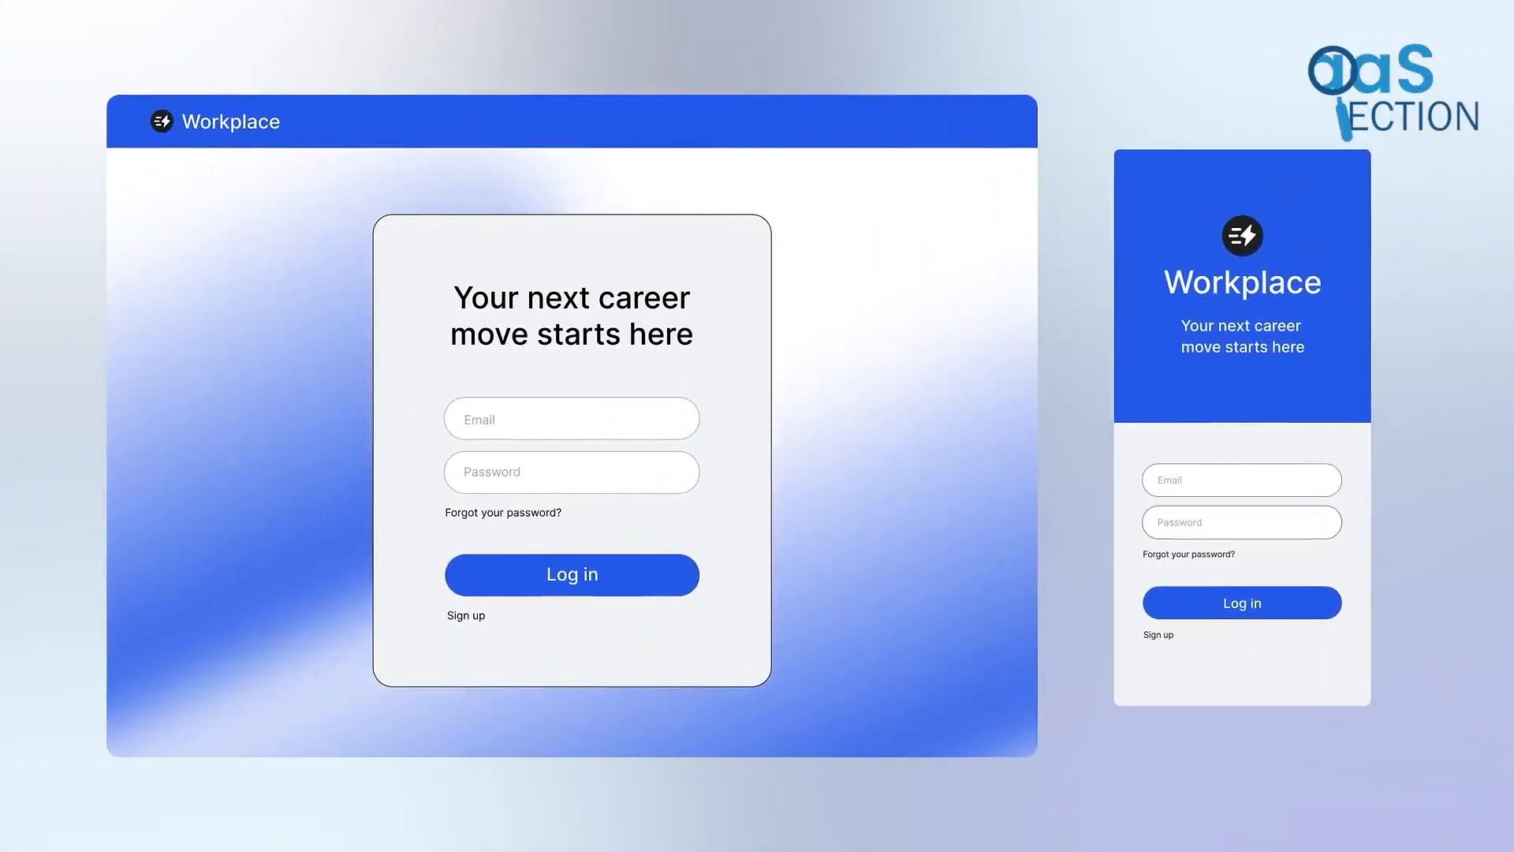
Add a tab bar to the Workplace Home page and preview its job-posting feed on a phone.
left_click(572, 574)
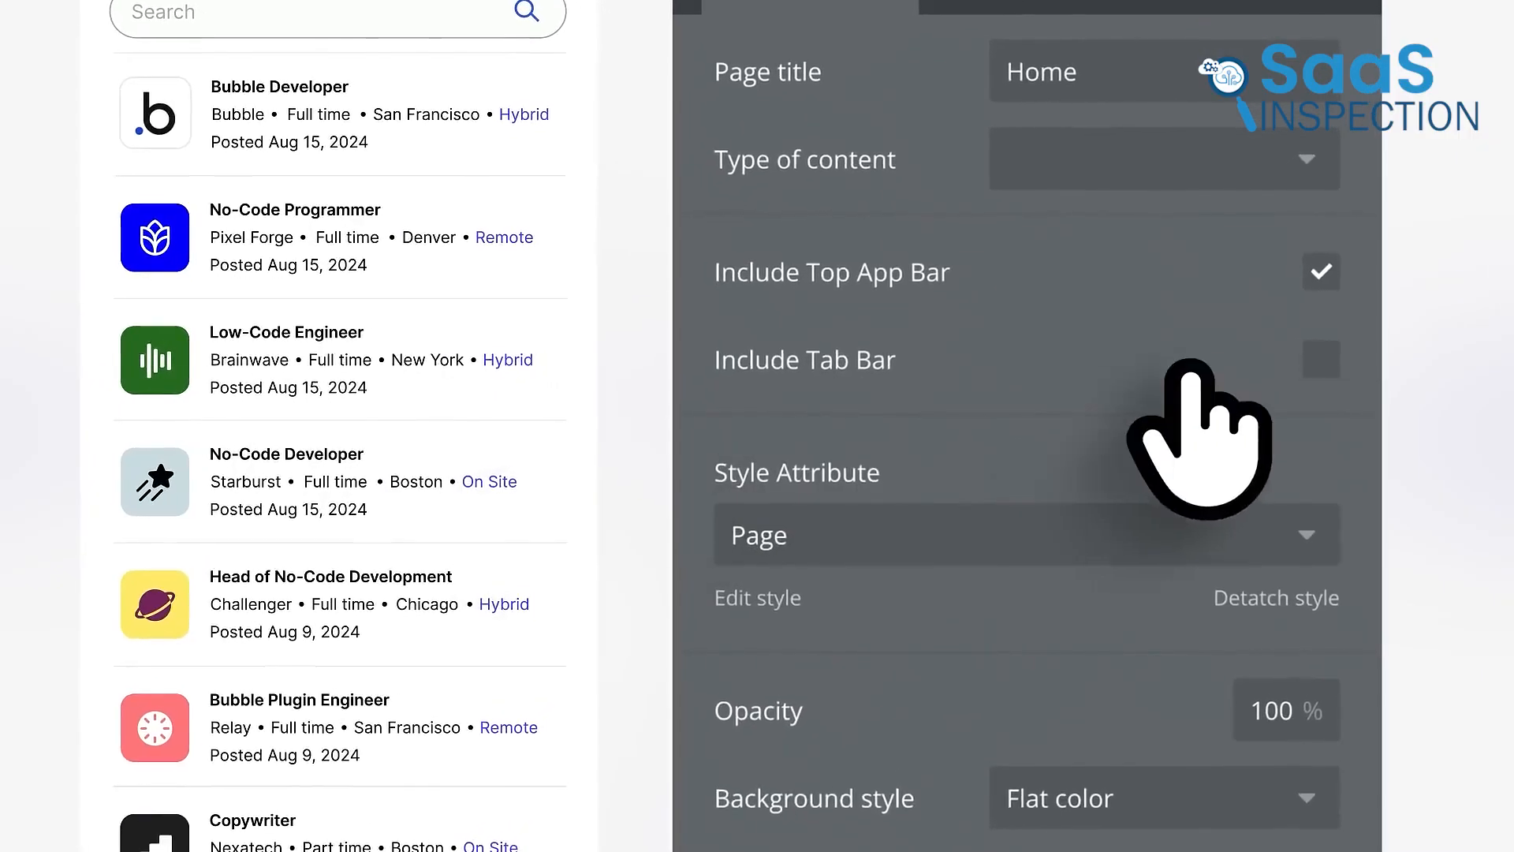
left_click(1321, 357)
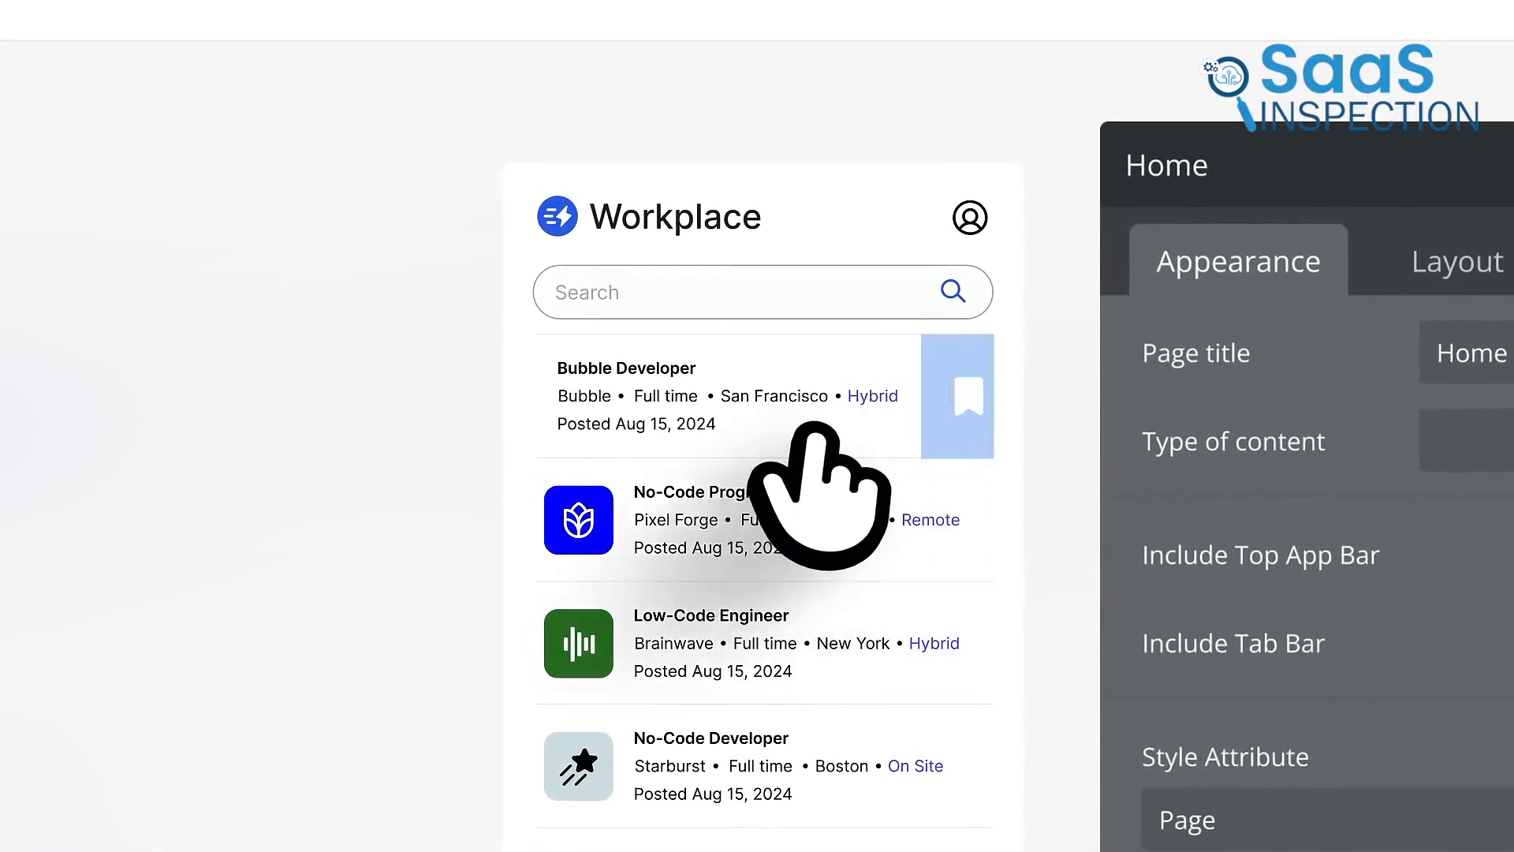
left_click(970, 218)
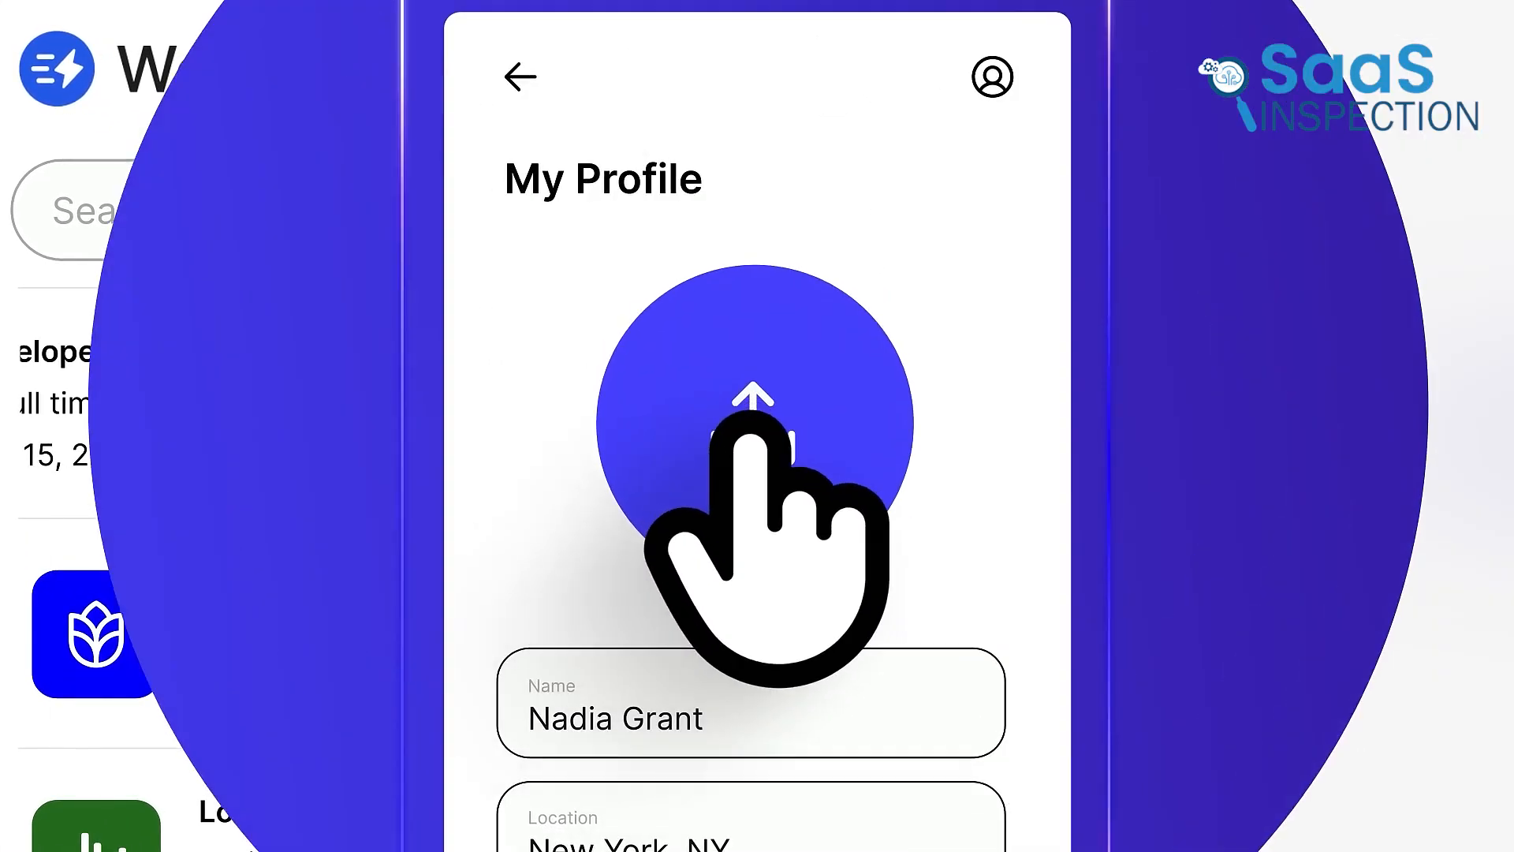
left_click(751, 419)
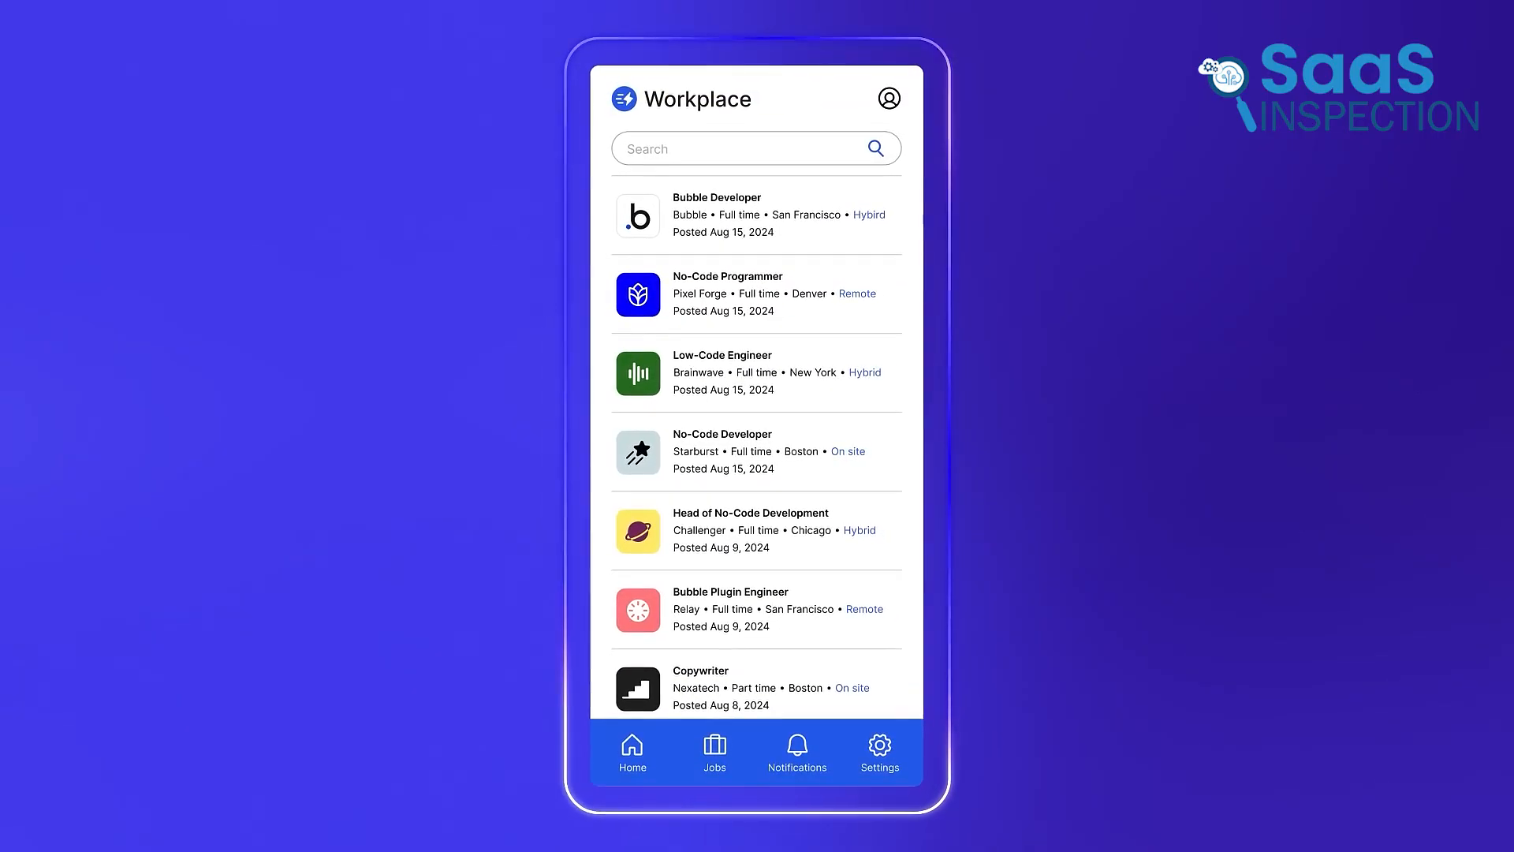
Browse the Plugins marketplace listings of free and paid add-ons.
left_click(755, 214)
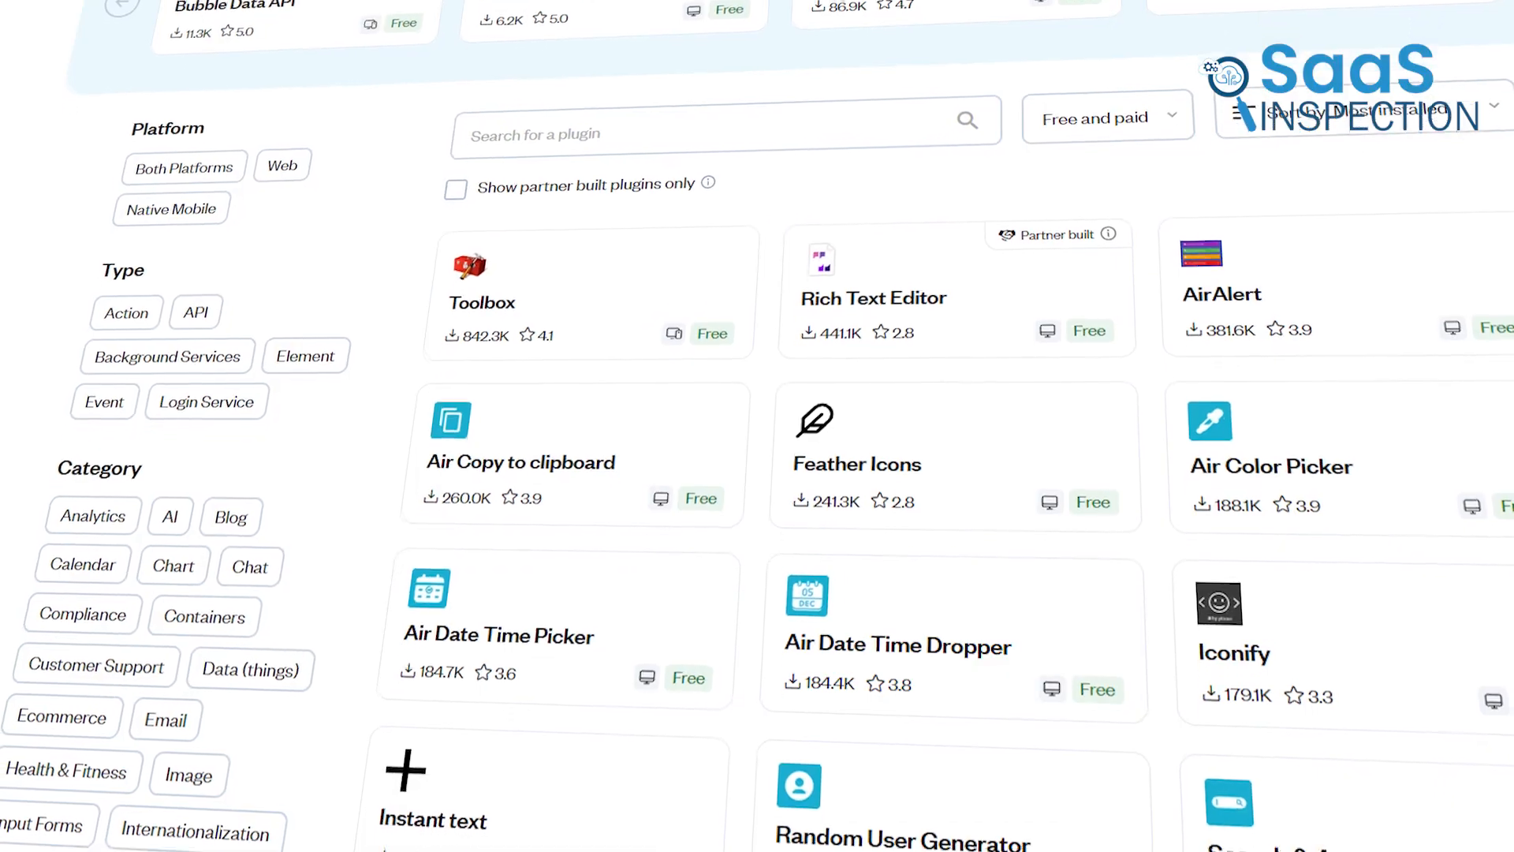
scroll("down", 3)
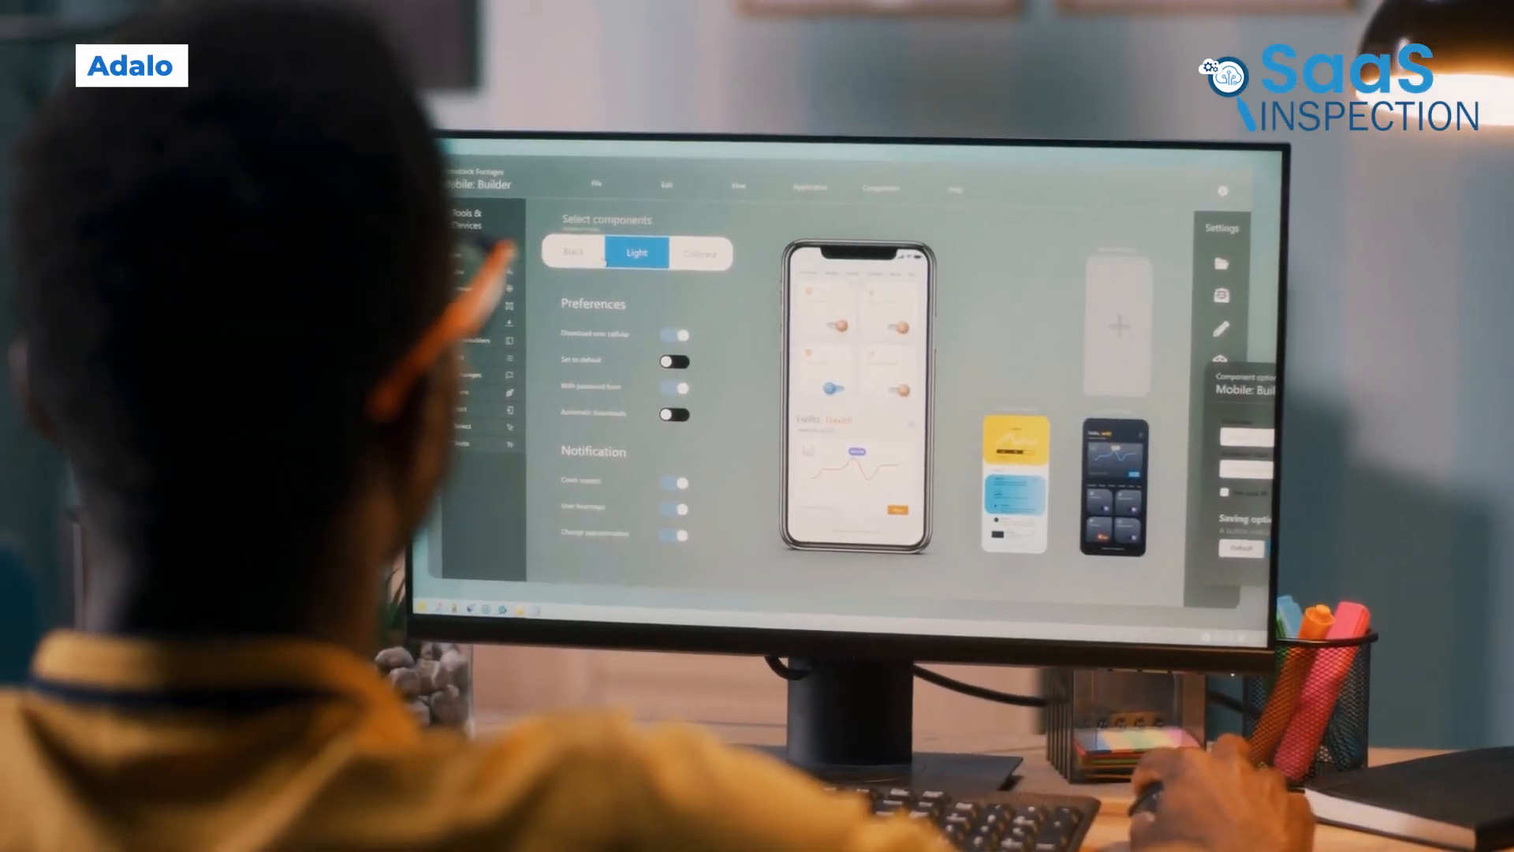
Select the Home screen's image list and drag a new list component onto a Date Night screen.
left_click(635, 229)
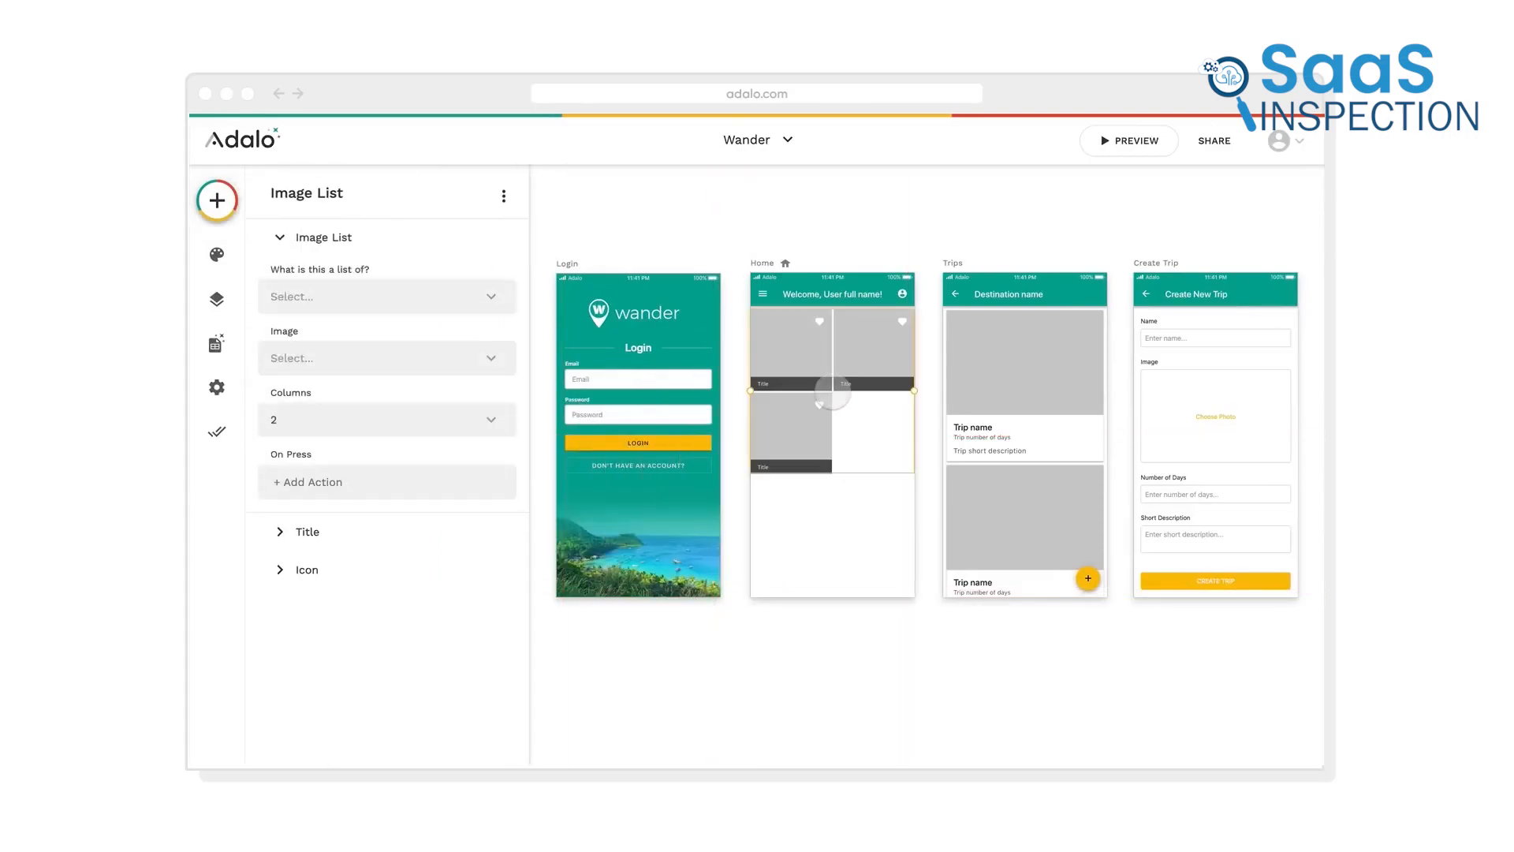
left_click(1130, 140)
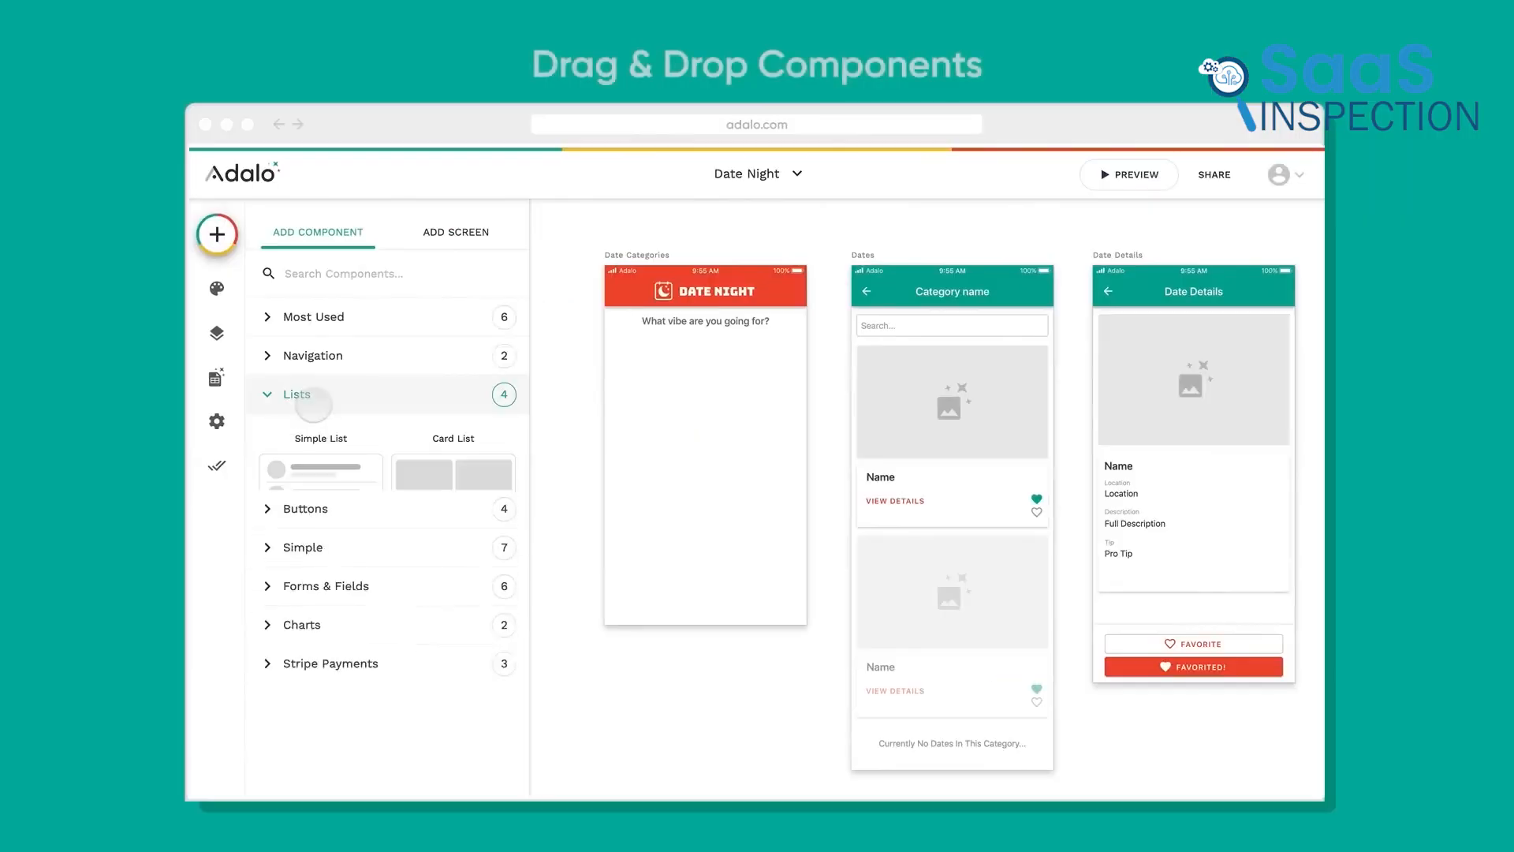
left_click_drag(320, 474, 705, 396)
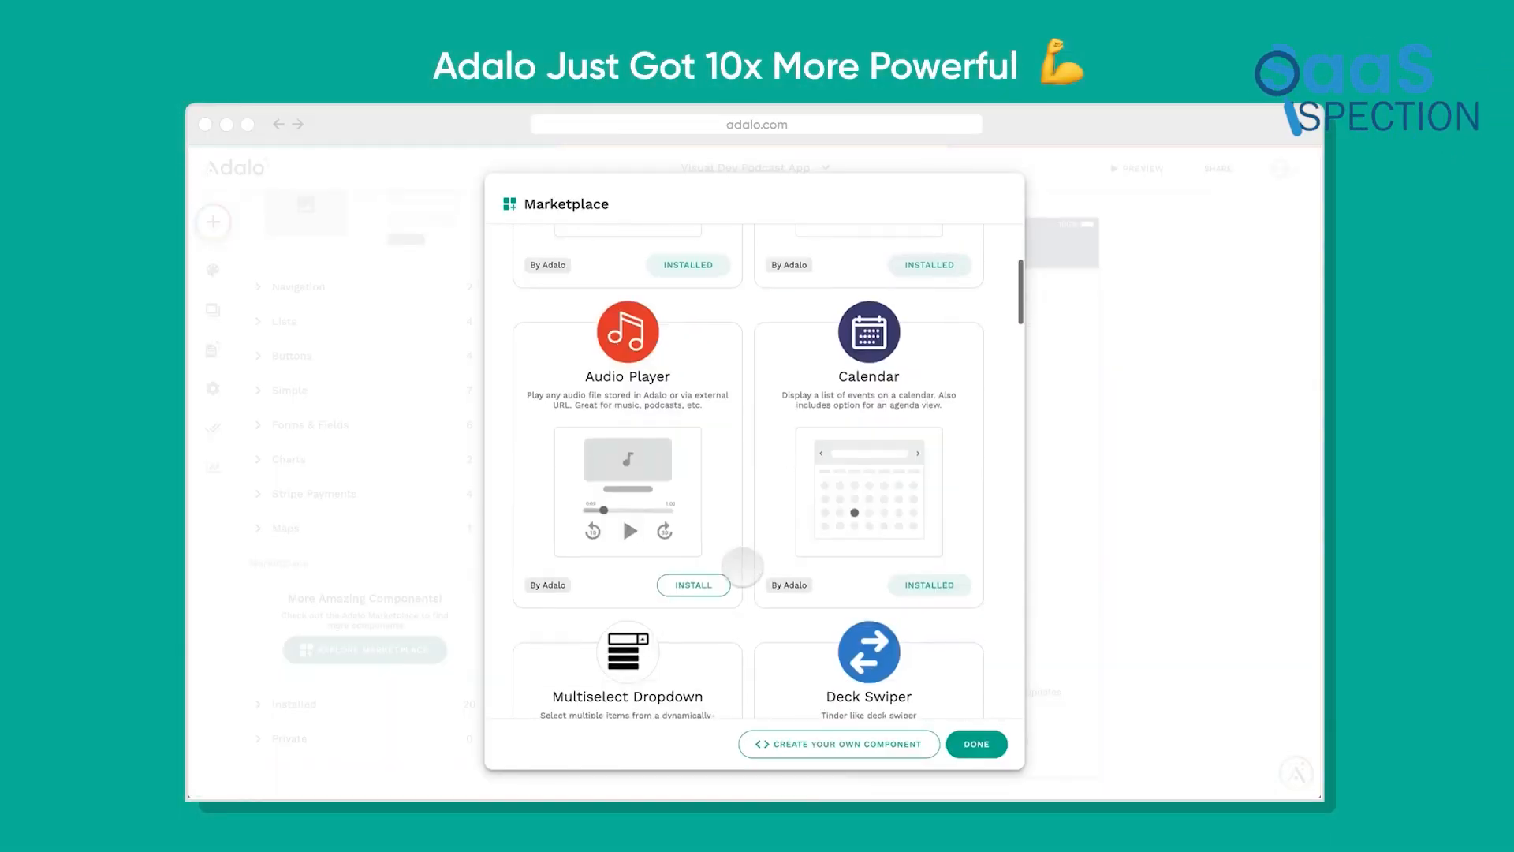
Run the trip app preview and open the Bali tile's Trip Details screen.
scroll("down", 3)
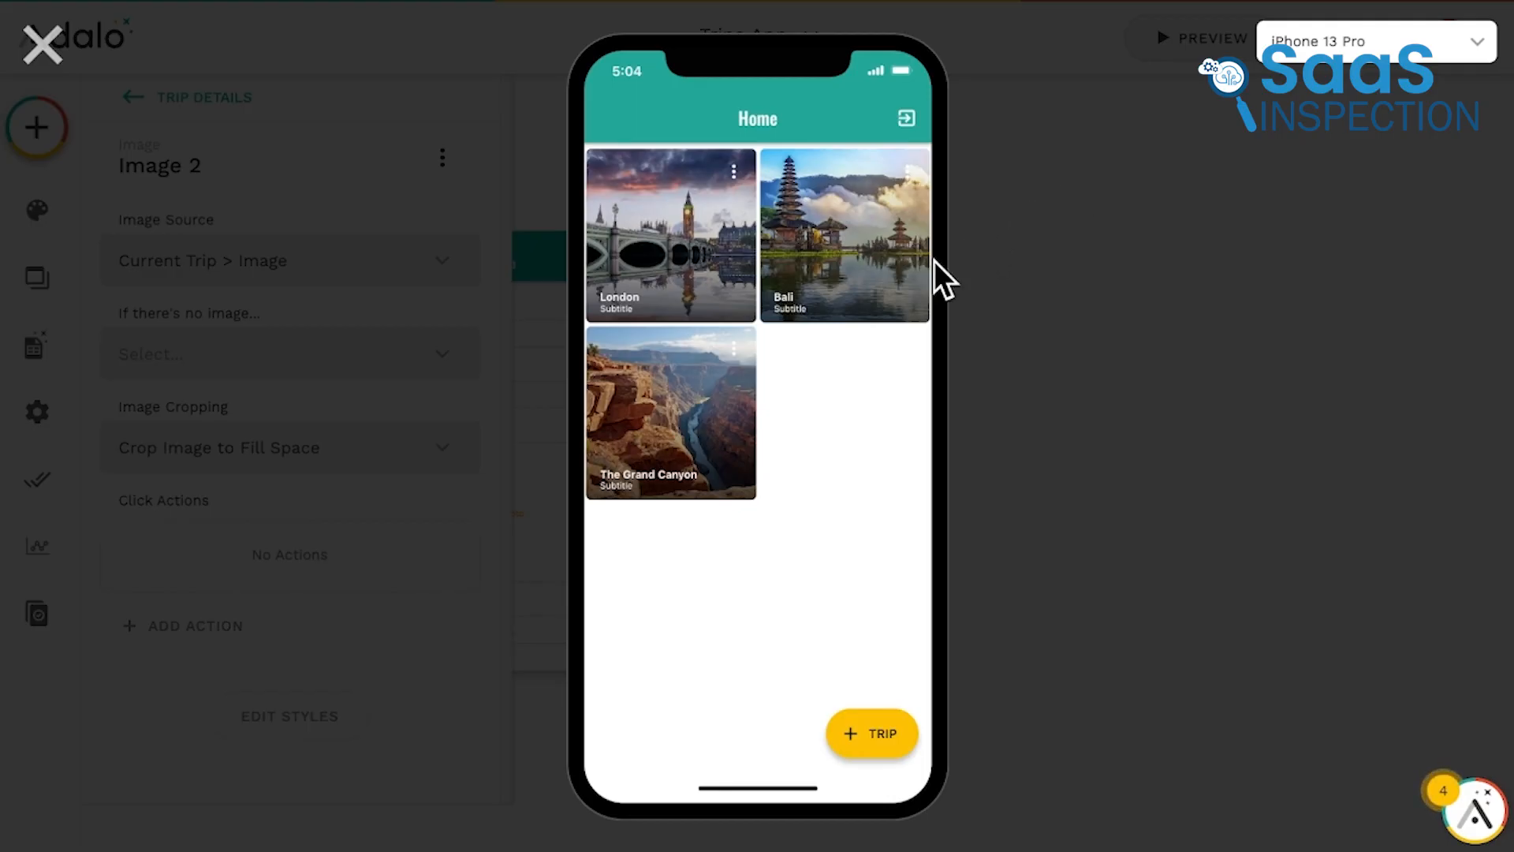
left_click(846, 232)
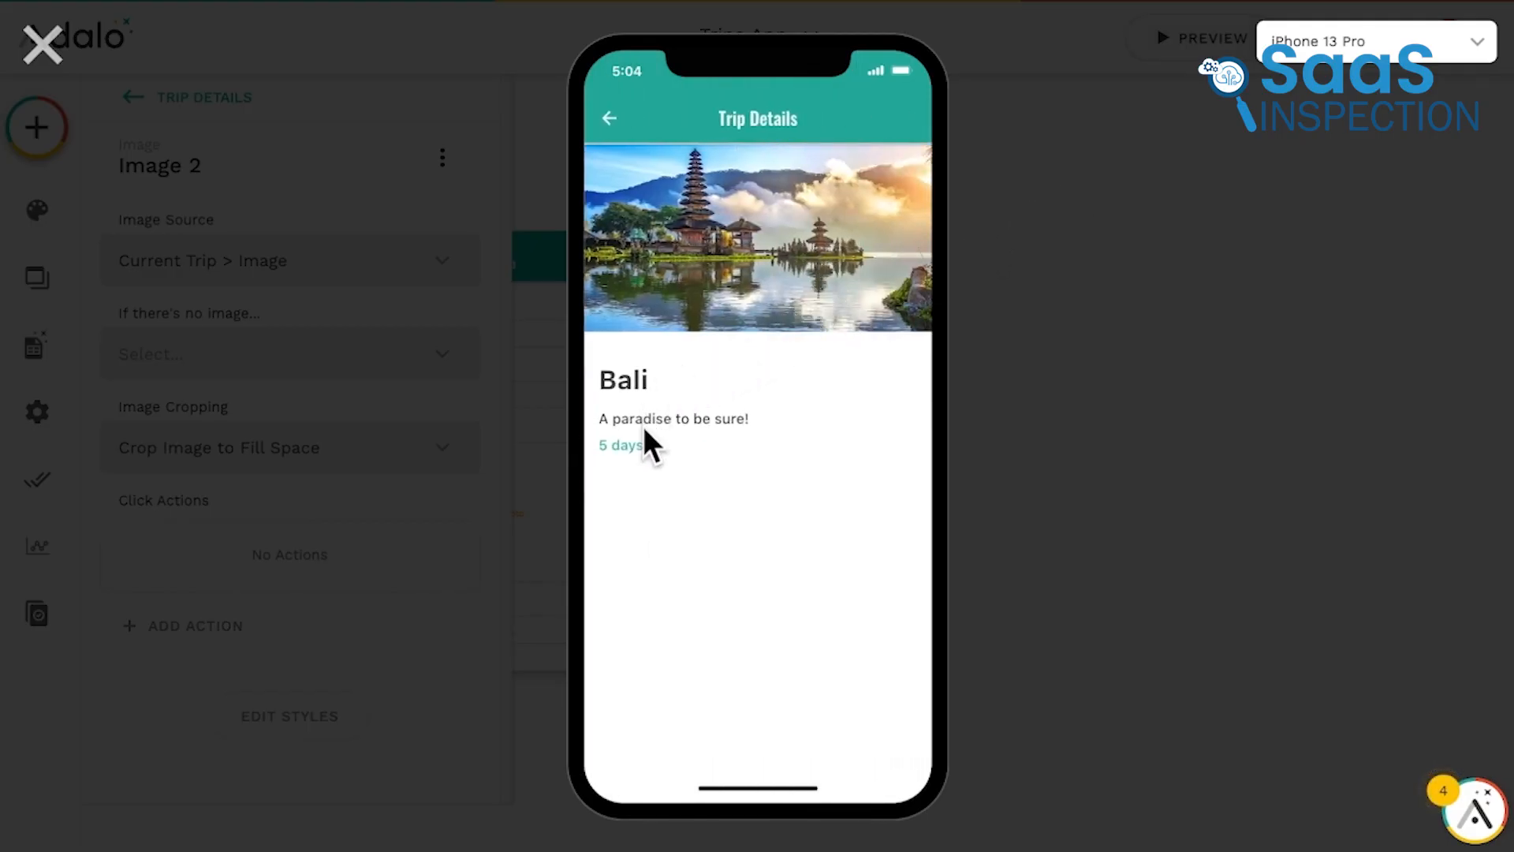
left_click(610, 118)
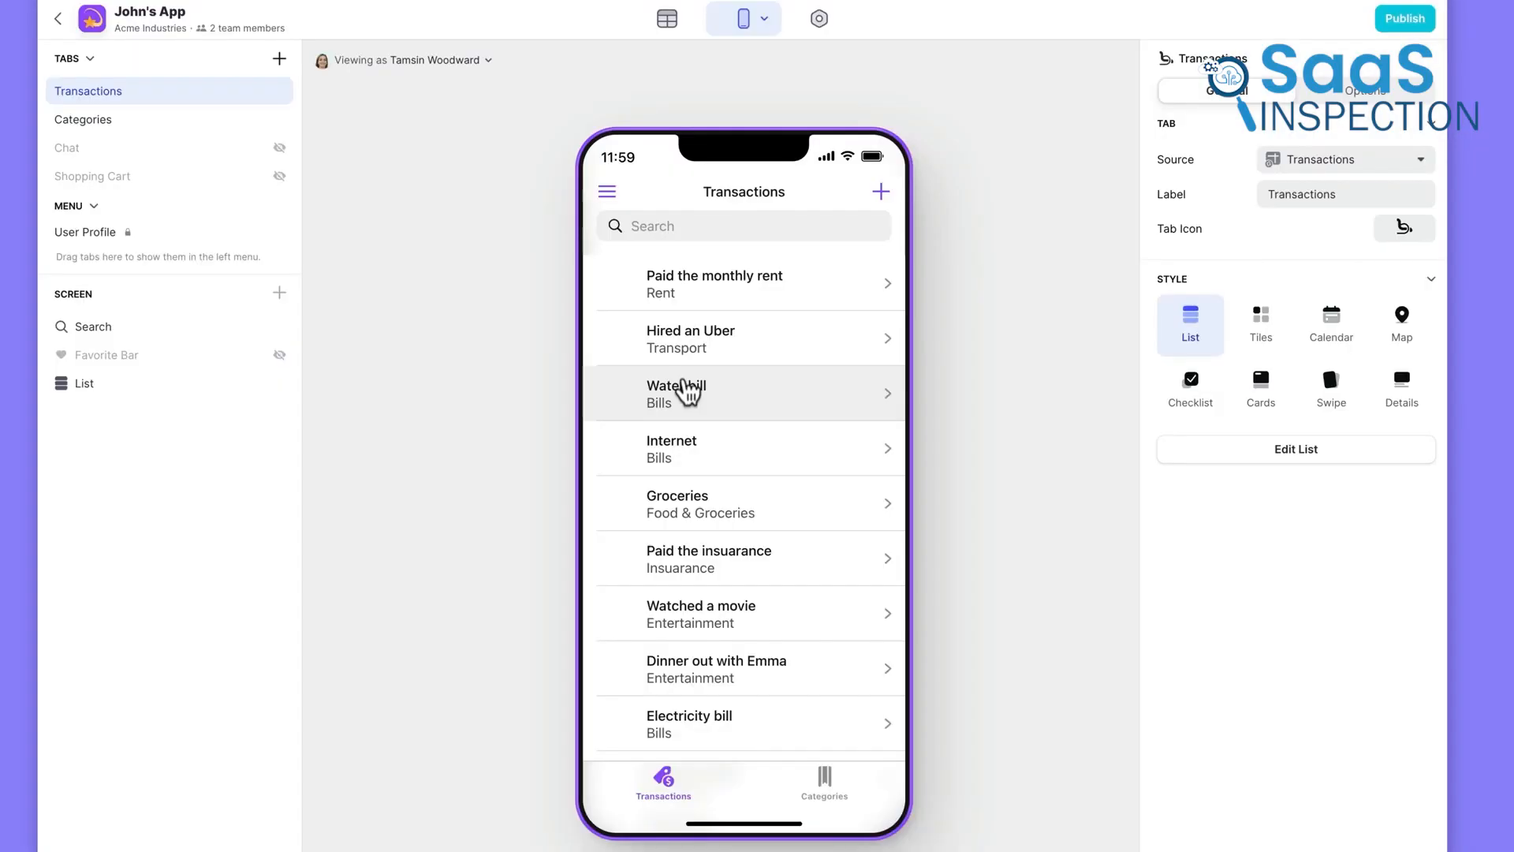
mouse_move(666, 19)
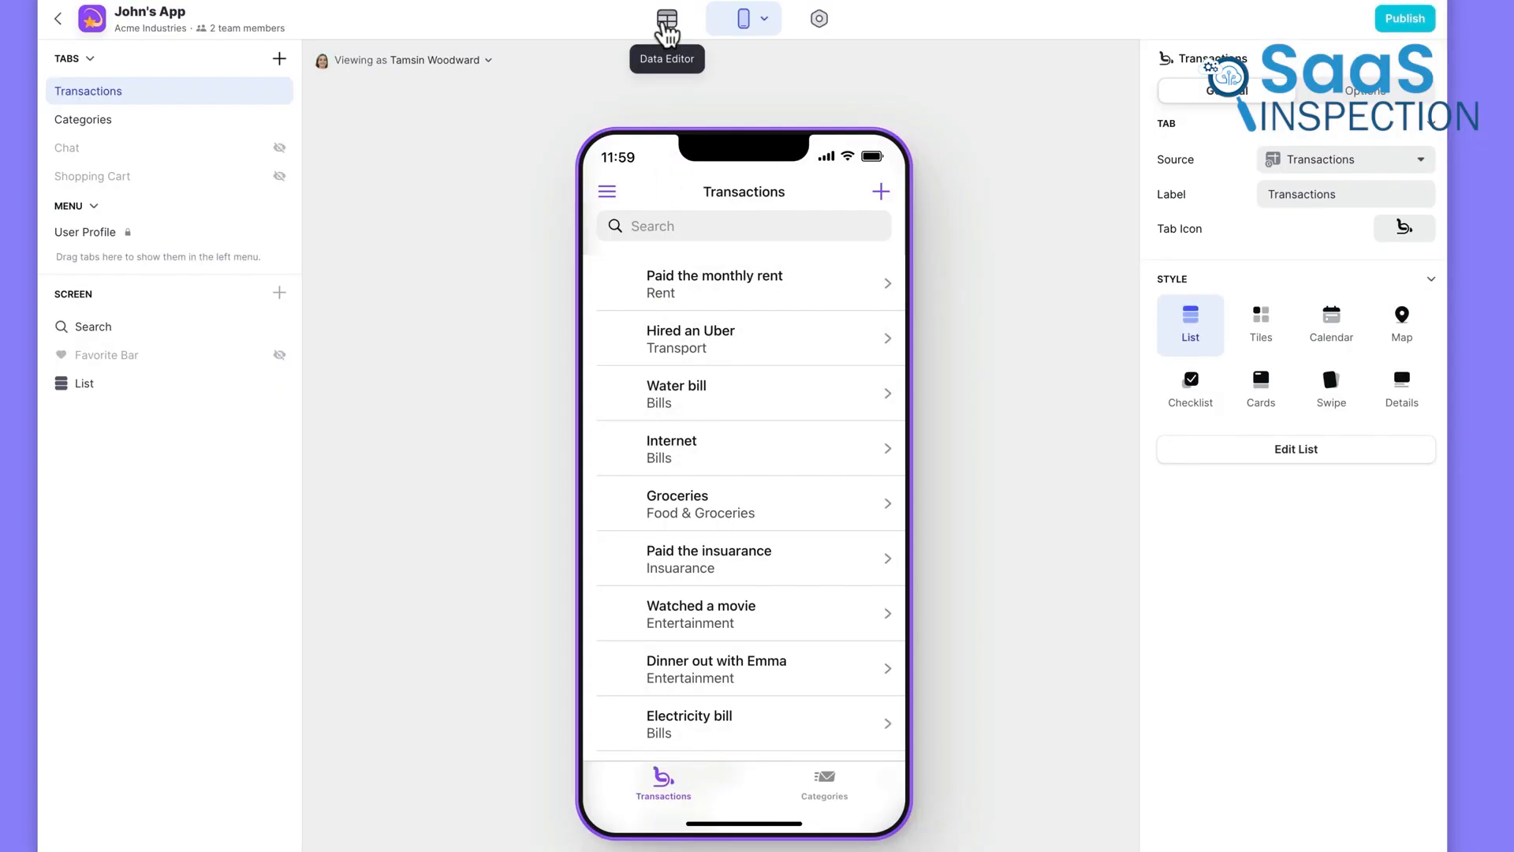
View the Transactions table in the Data Editor, then switch to the CodeQuest Layout.
left_click(663, 17)
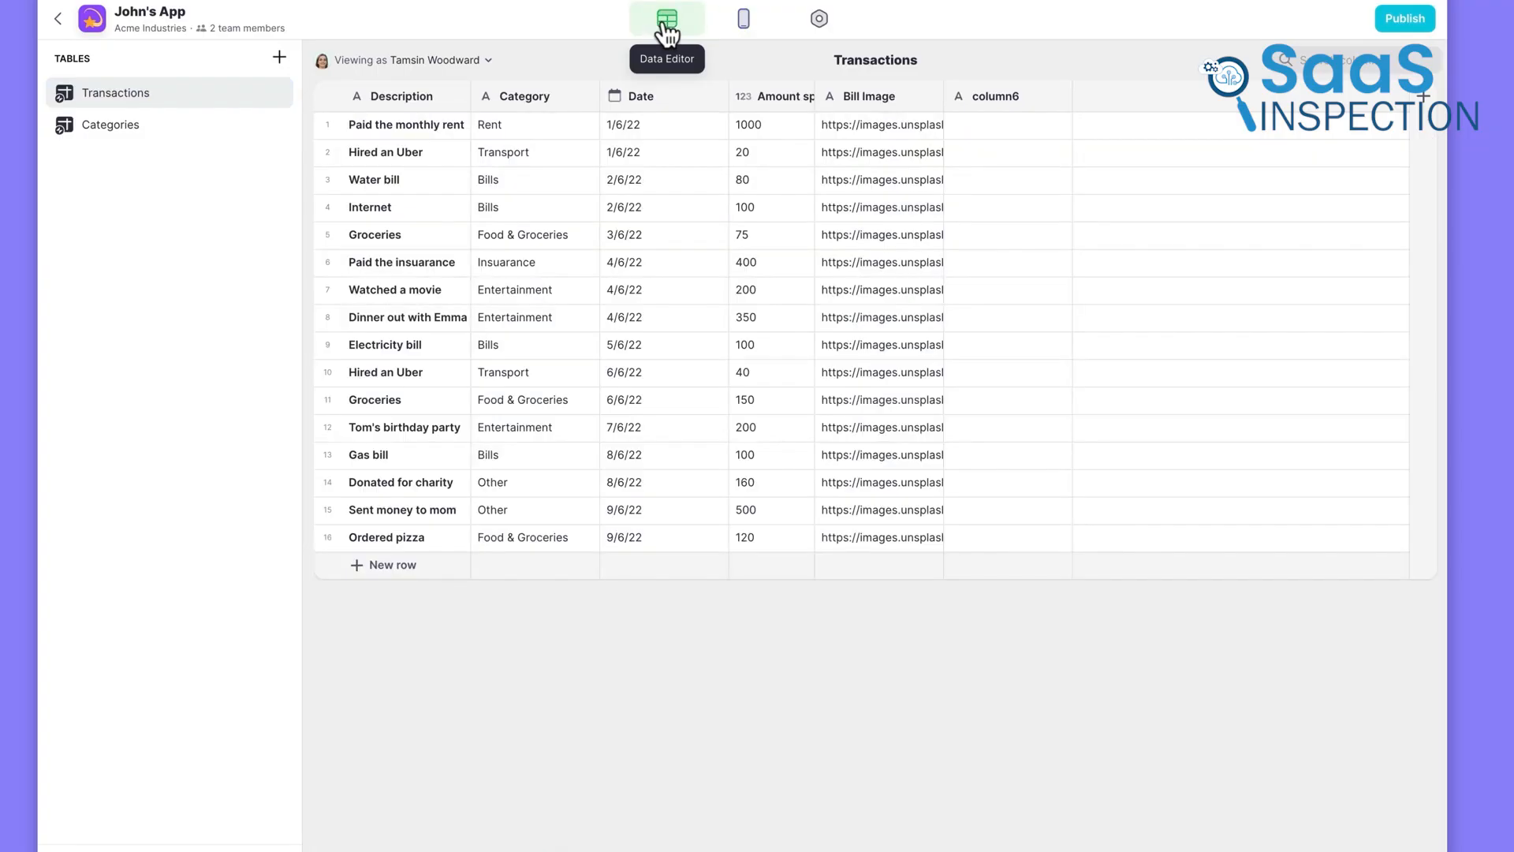
left_click(742, 18)
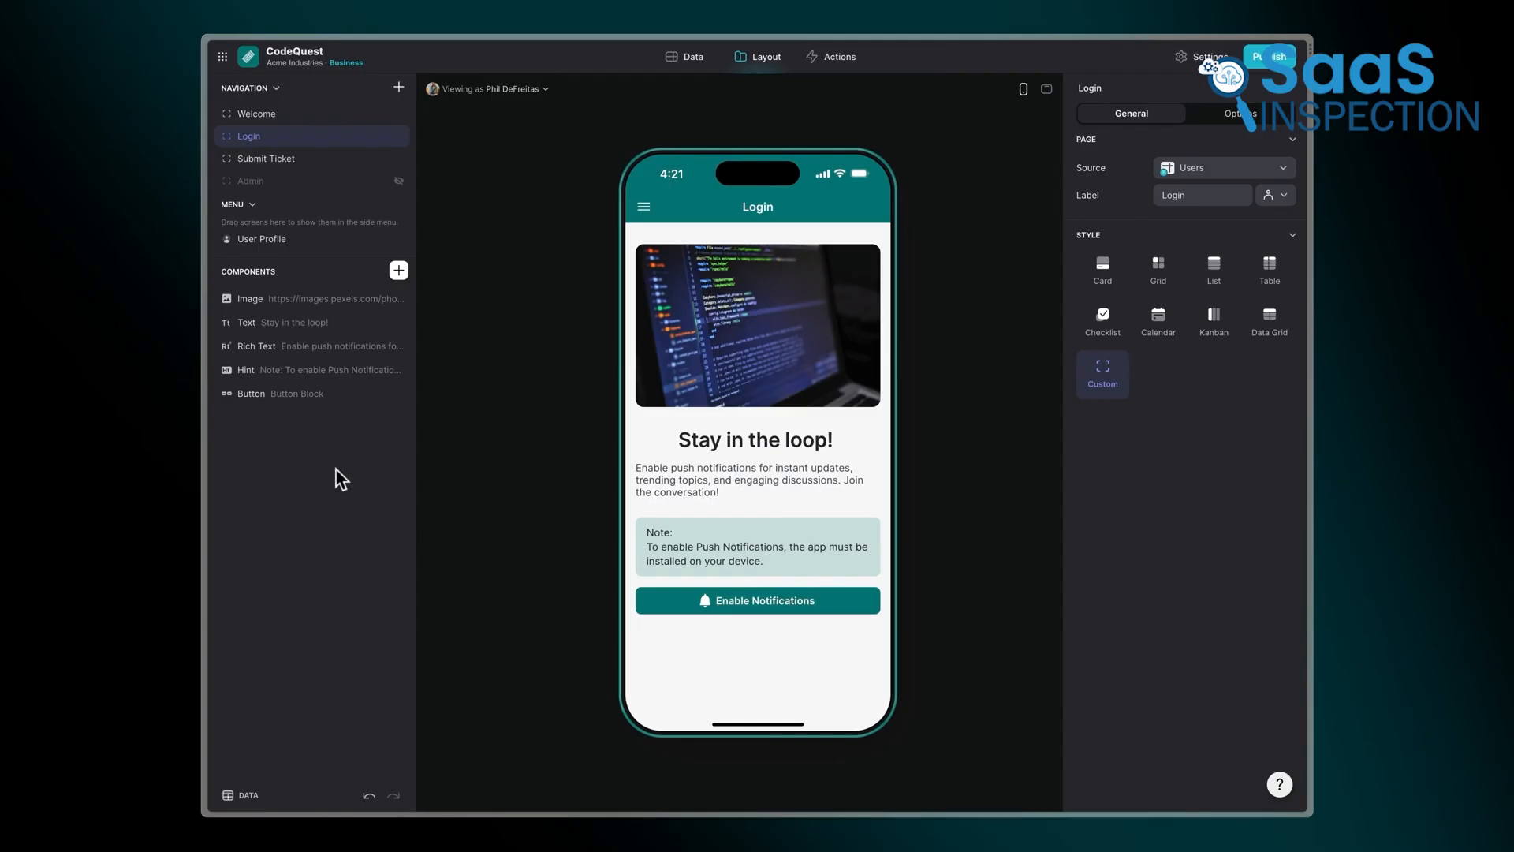
mouse_move(340, 400)
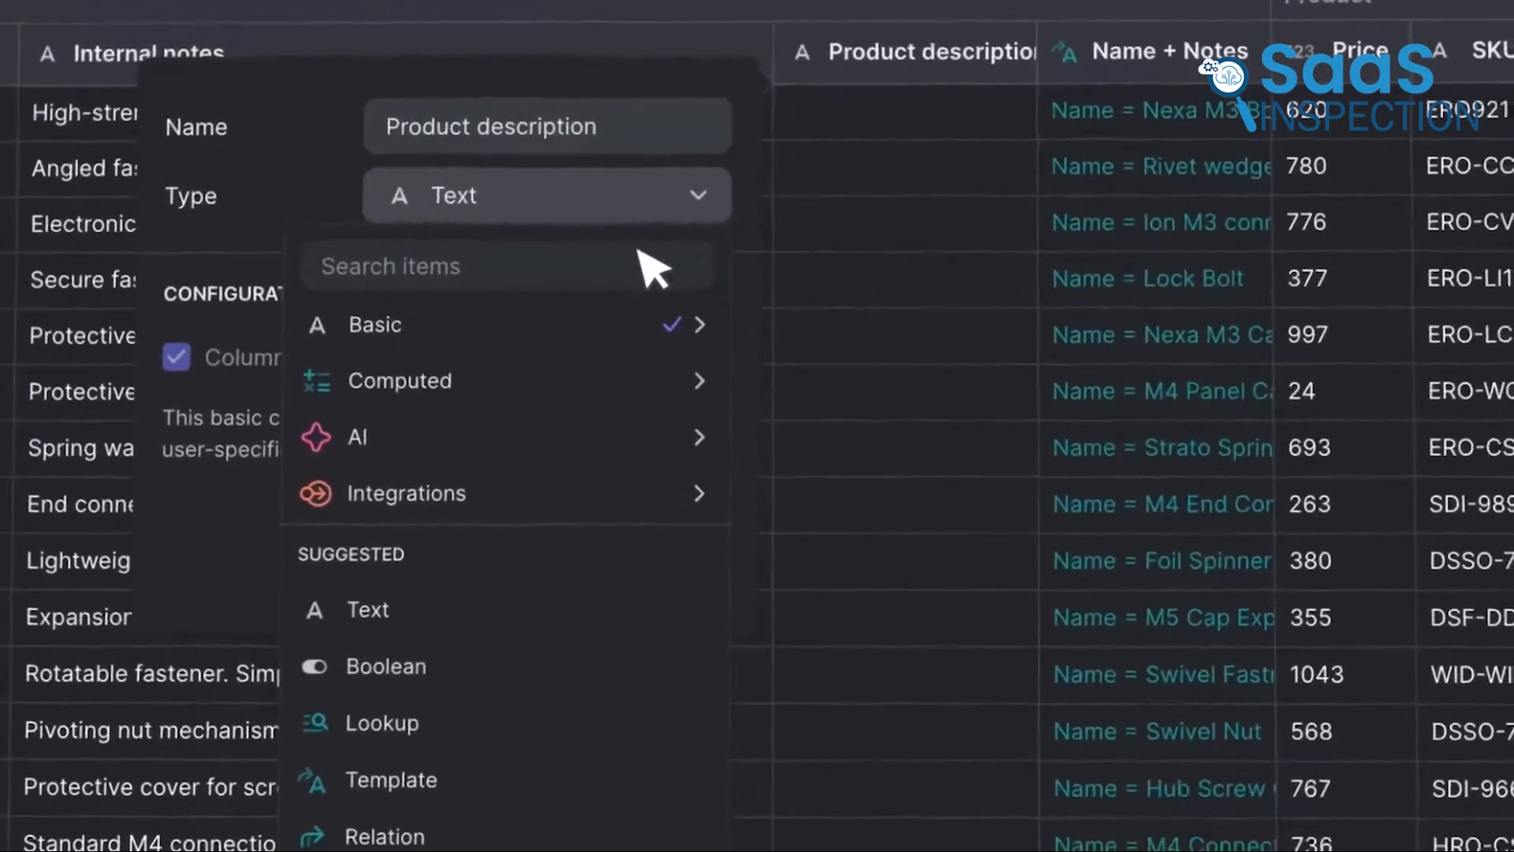
Set the new Users column's type to Integrations > Push Notifications access.
left_click(364, 433)
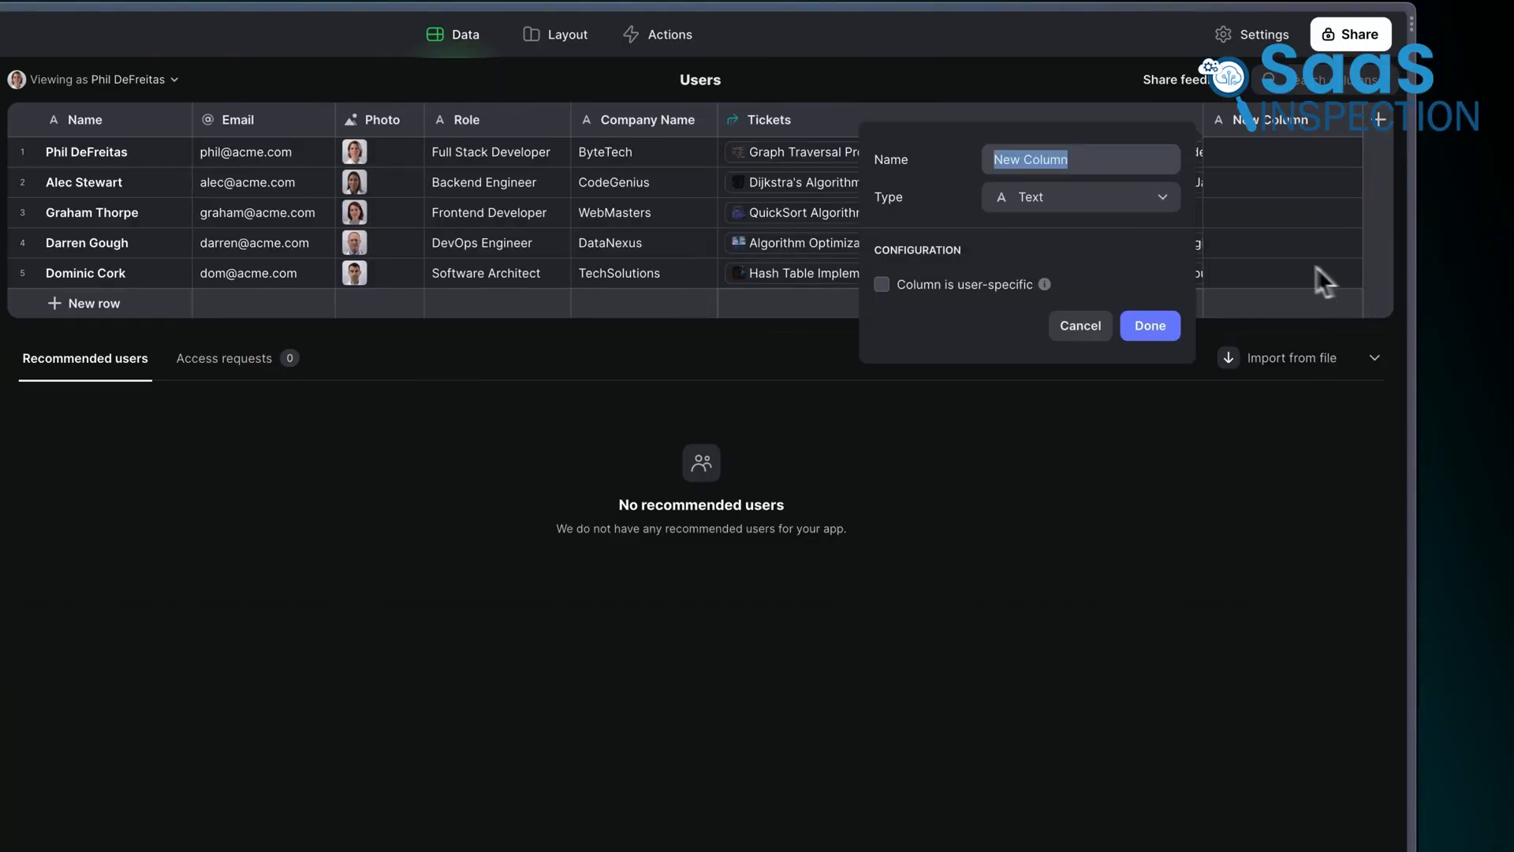
left_click(1081, 197)
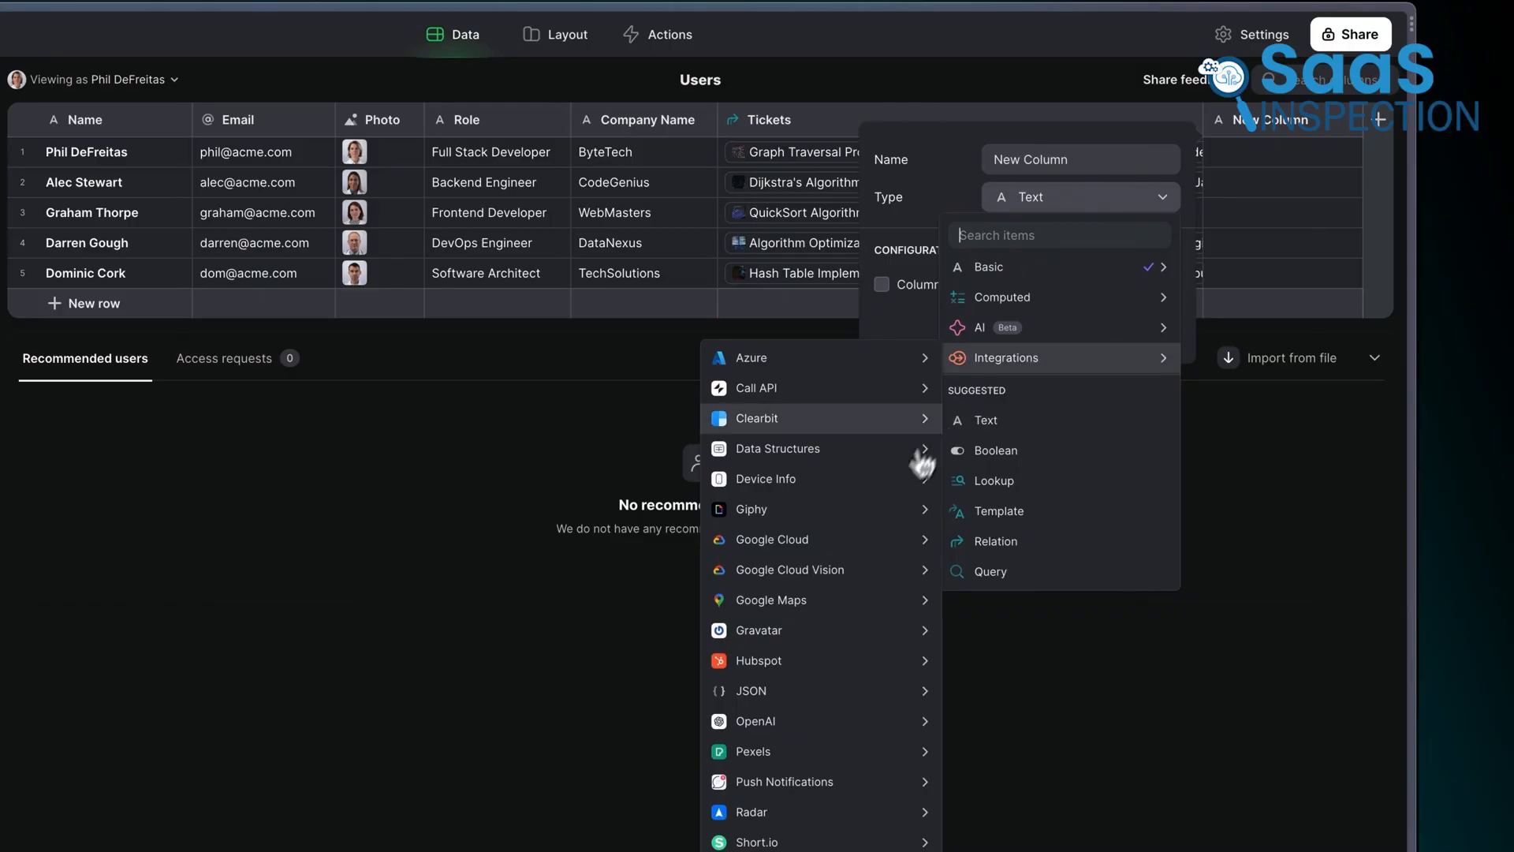
left_click(784, 782)
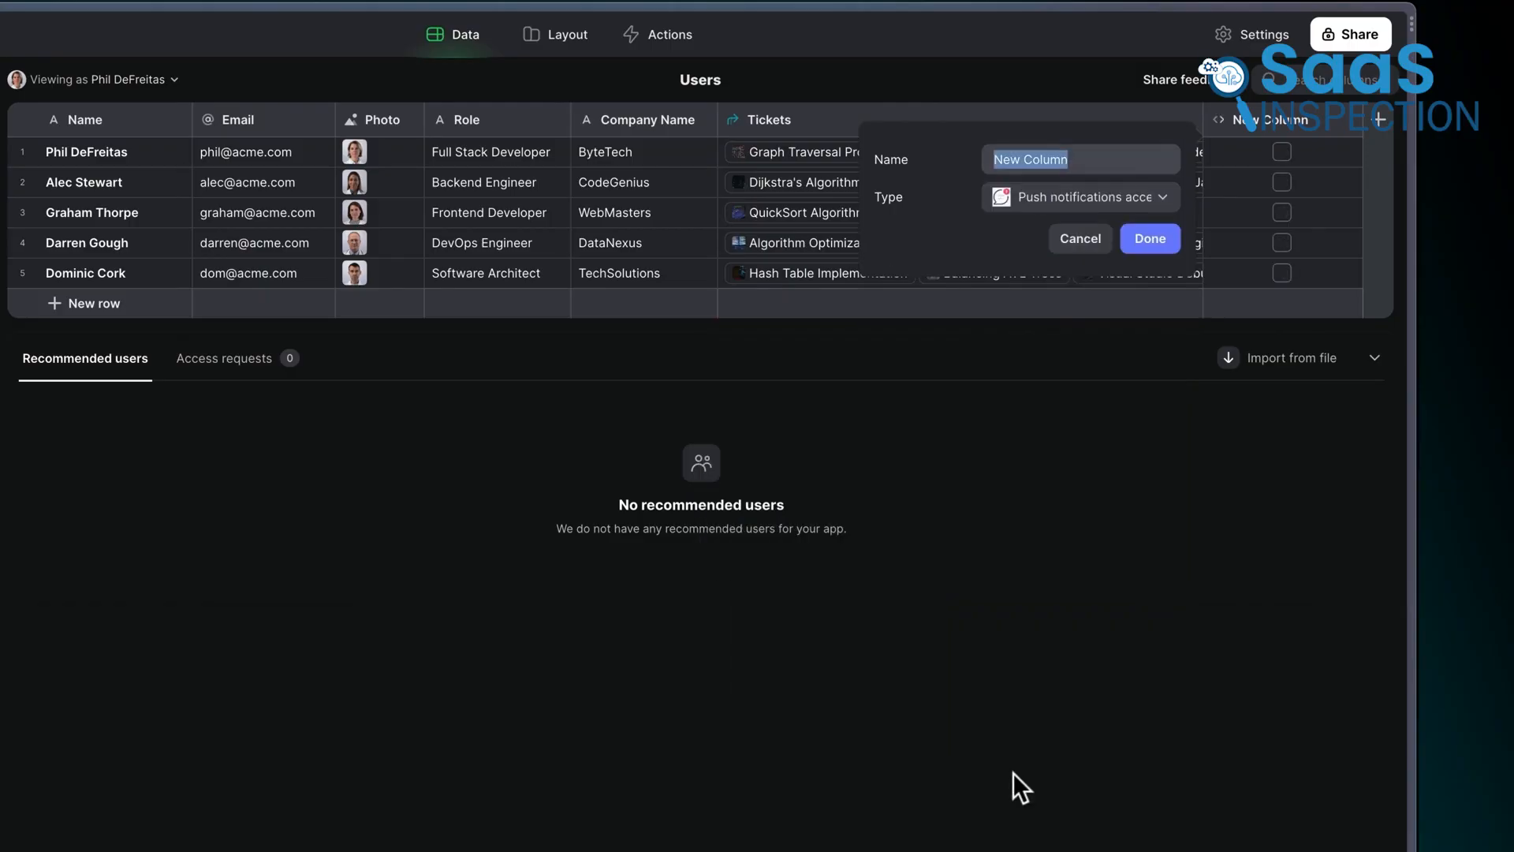